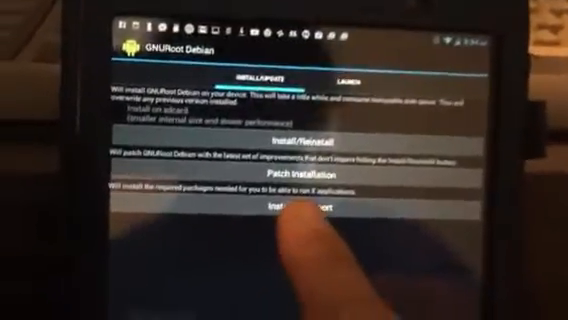
# Step: Launch the X server install so the terminal begins fetching Jessie package lists
pyautogui.click(290, 208)
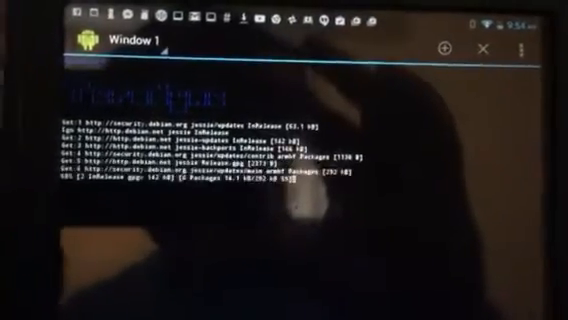